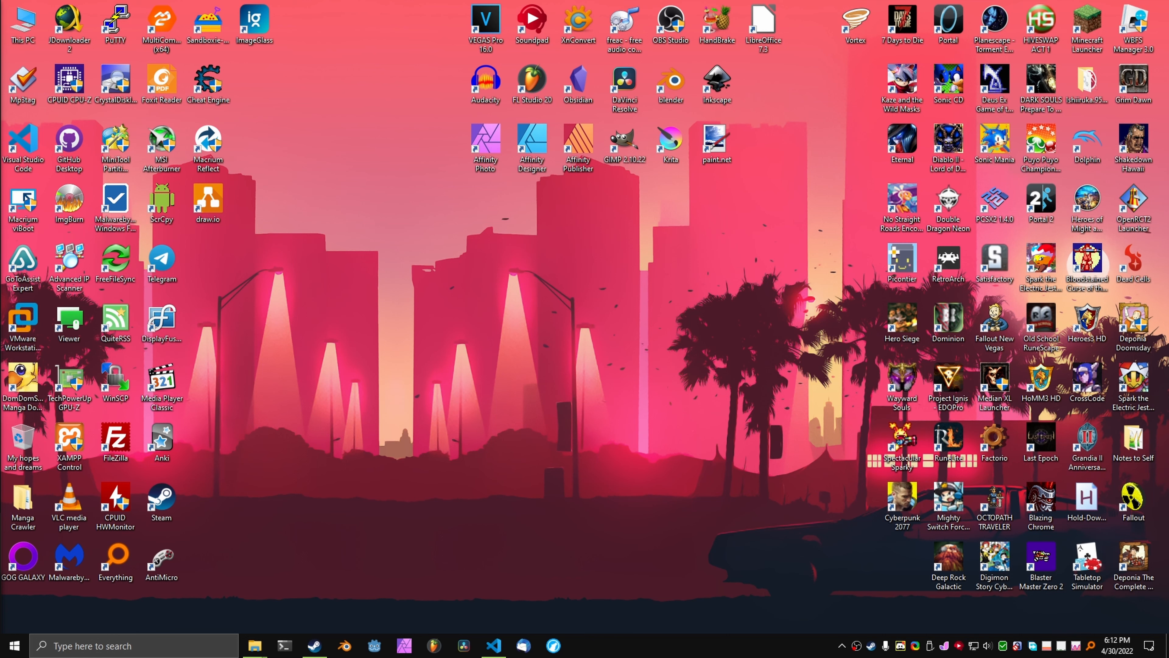
- Start the game from the desktop shortcut and advance from the title screen to the main menu
click(494, 644)
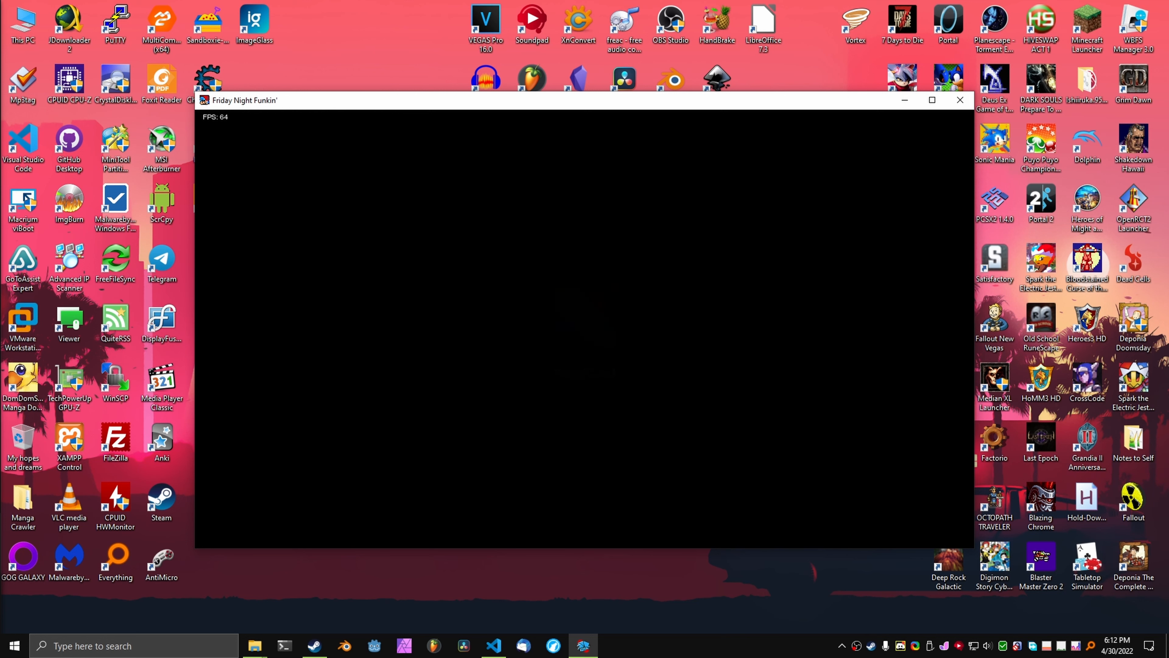
mouse_move(502, 111)
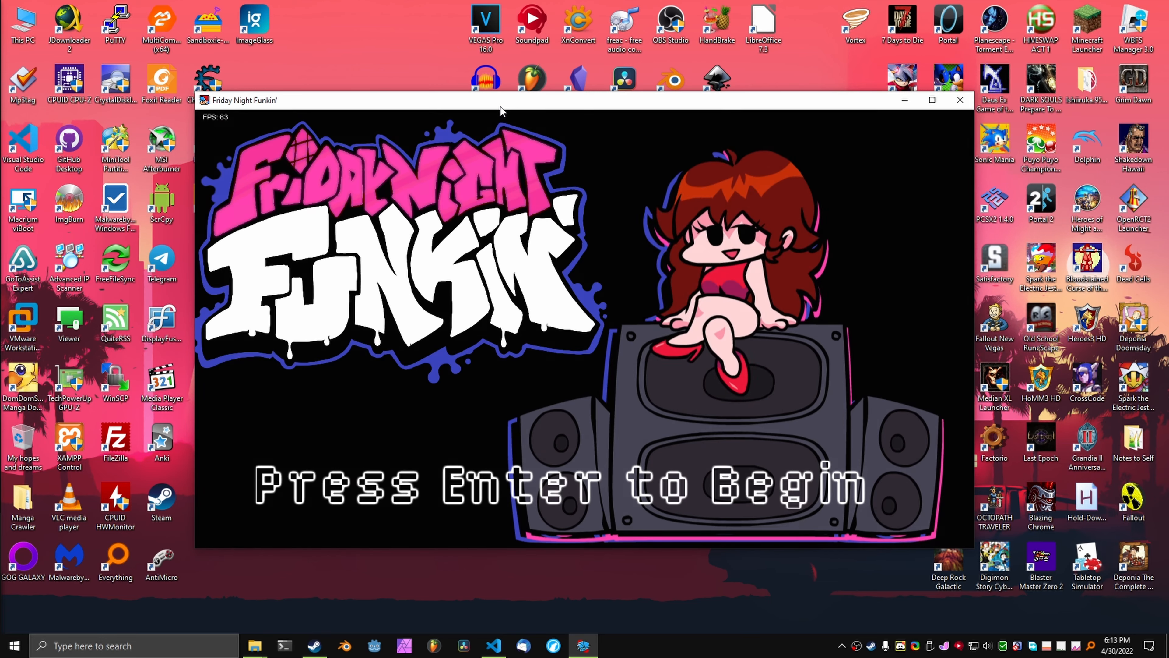
key(enter)
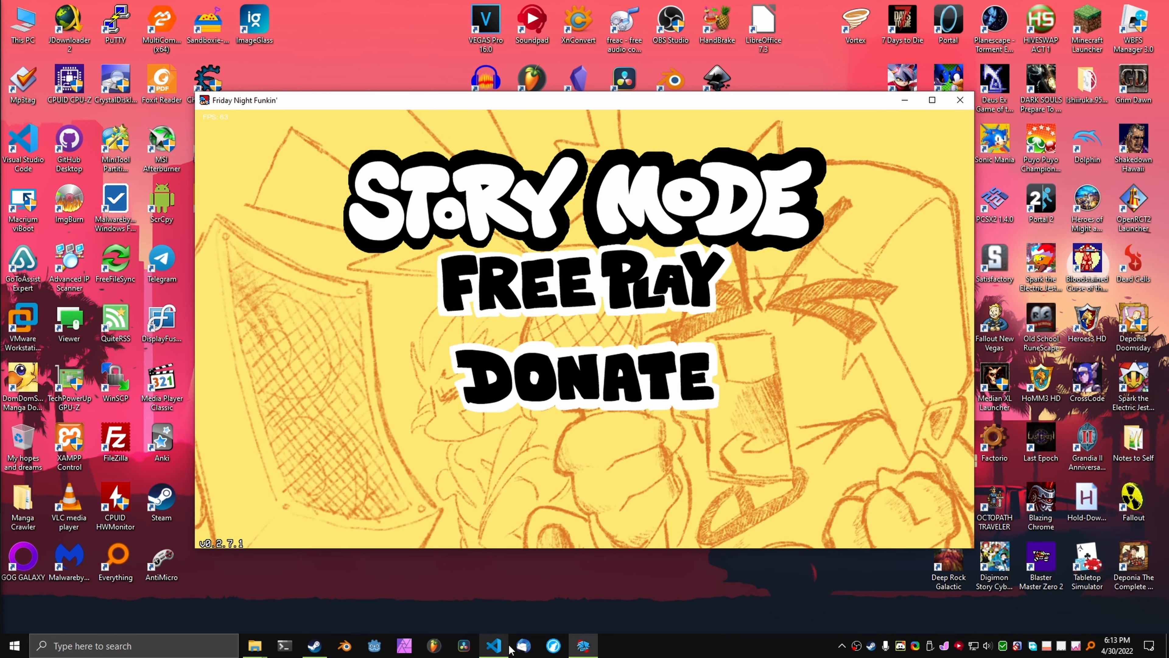
- Review FNF-Autoplayer-v0.1.ahk's arrow colors, coordinates and pixel-search loops, then return to the game
click(494, 645)
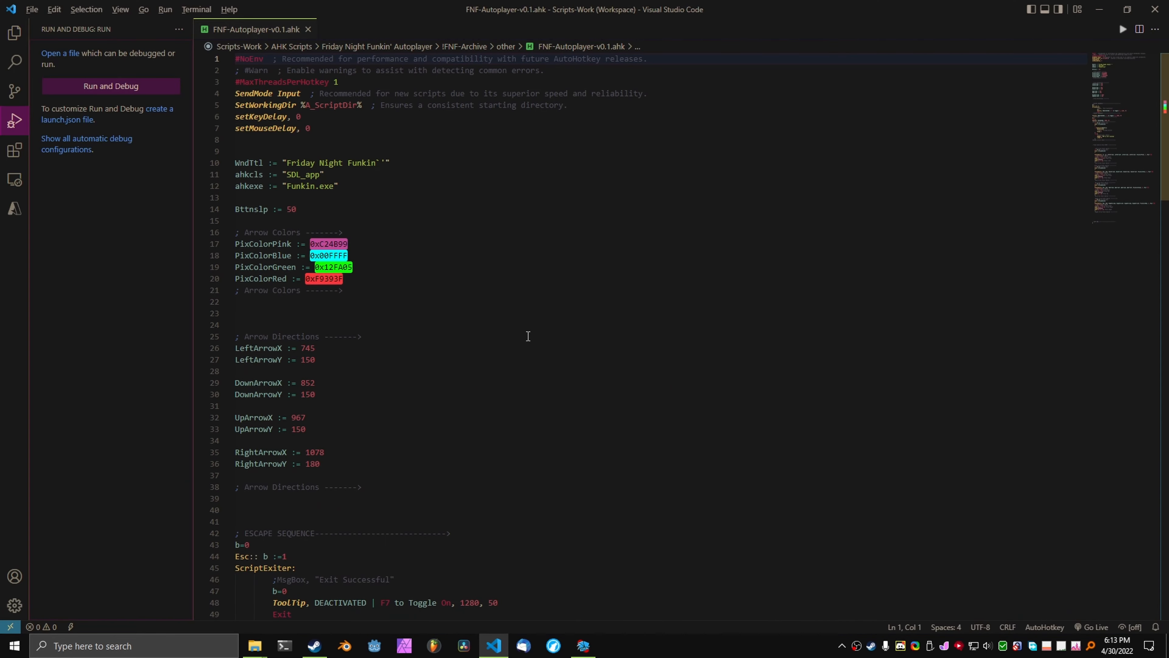
scroll(down, 3)
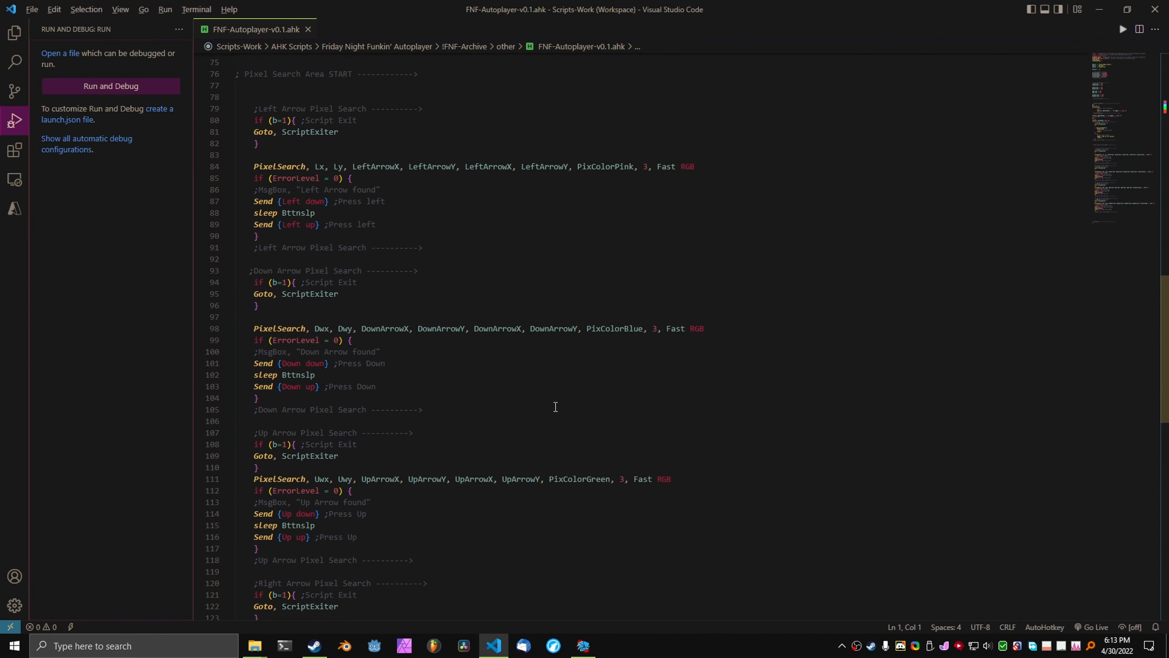
scroll(down, 3)
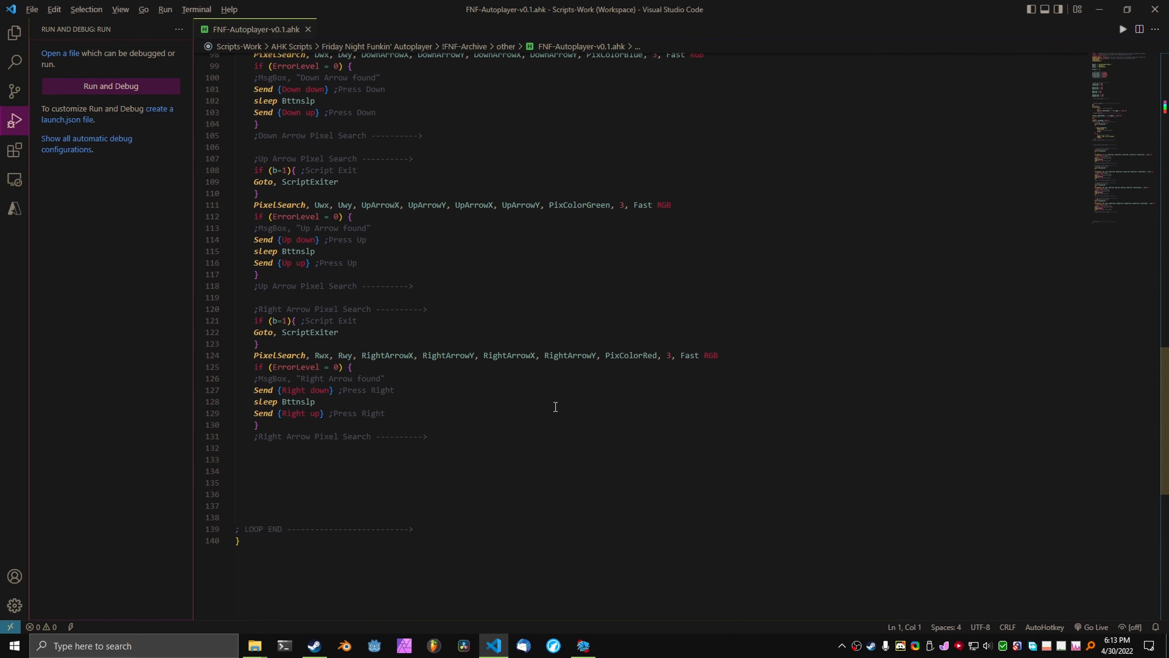
scroll(up, 3)
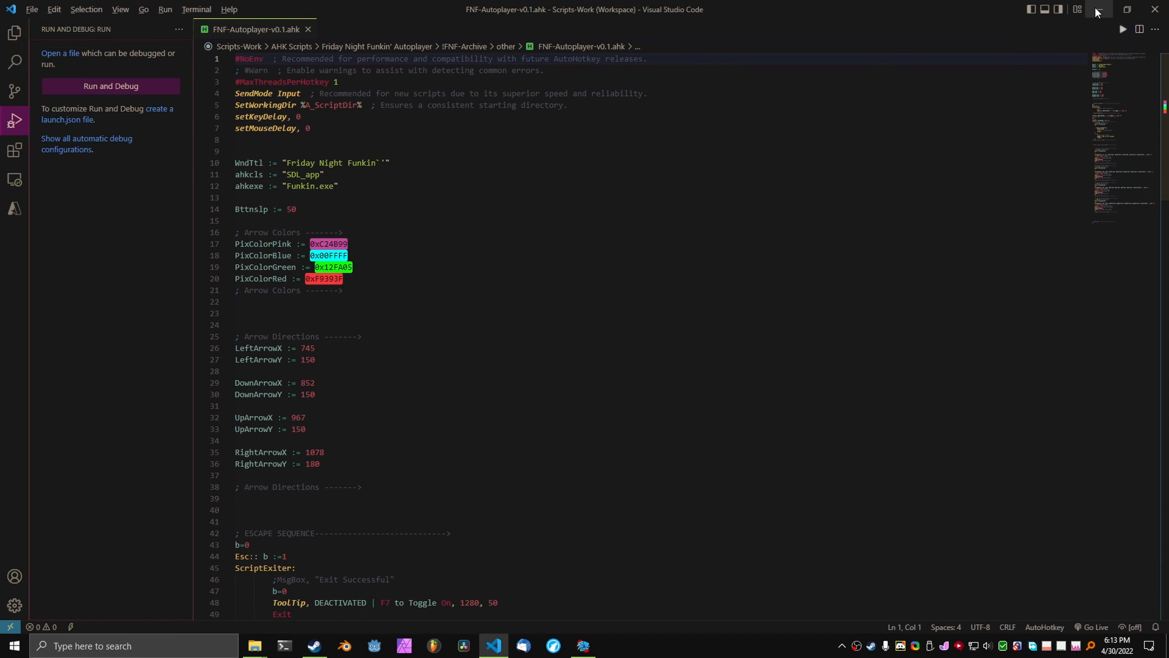
click(582, 645)
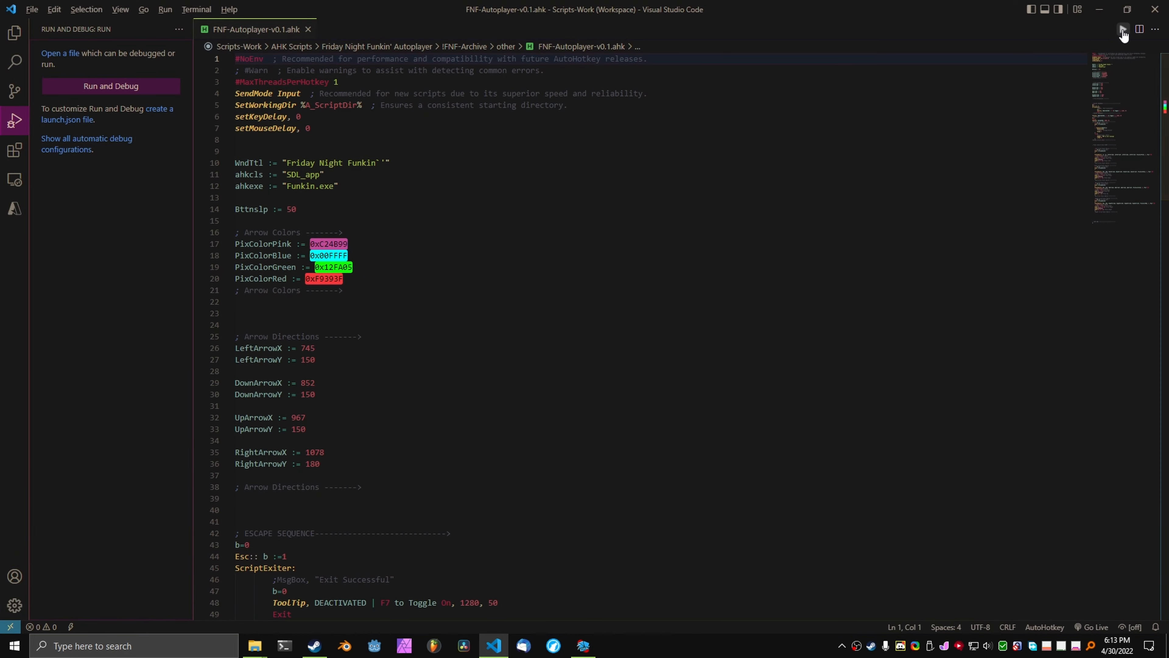
- Run the autoplayer script so the tutorial week finishes with a 10589 week score
click(110, 86)
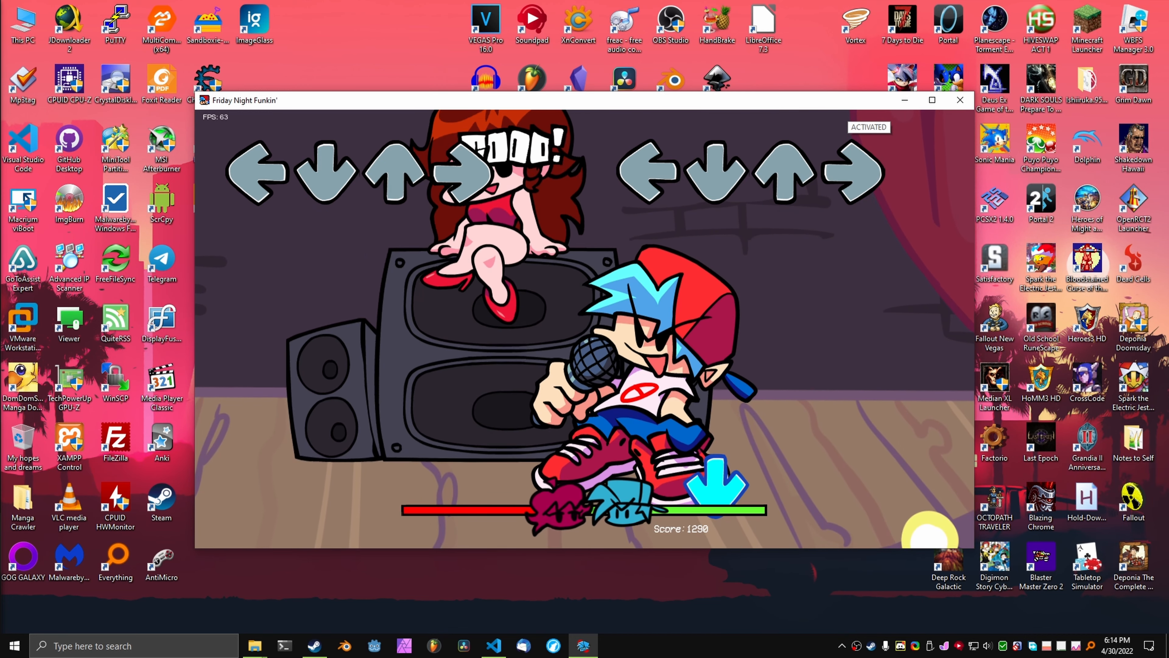
key(left)
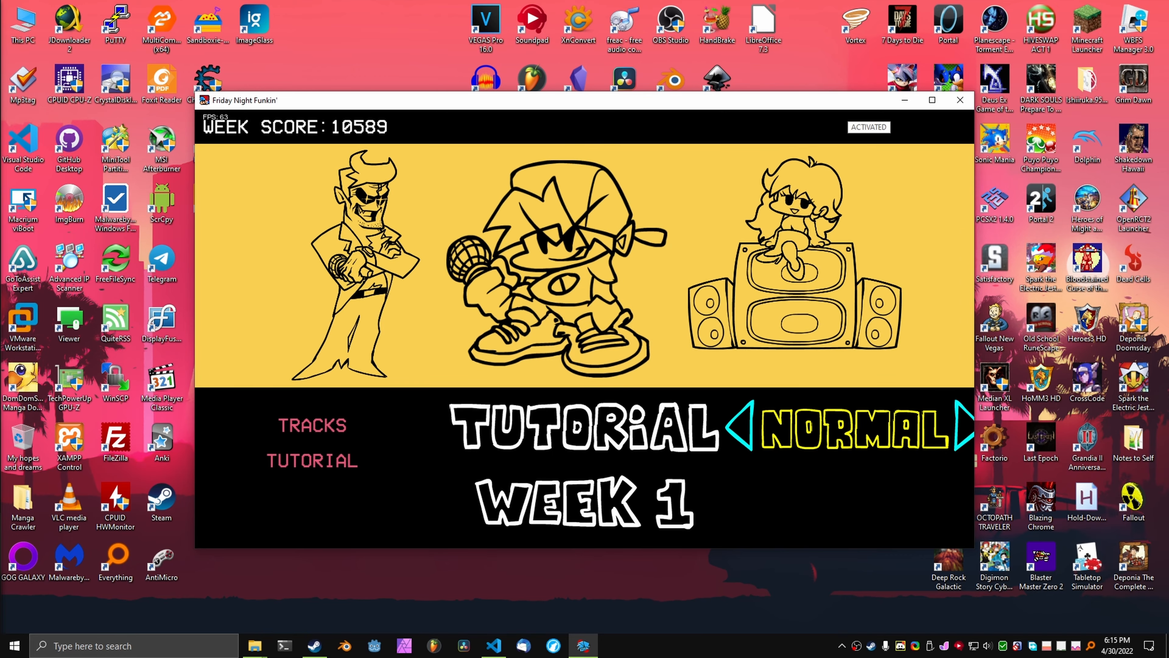
- Begin the selected week from the Story Mode menu and let the script hit the arrows
click(962, 426)
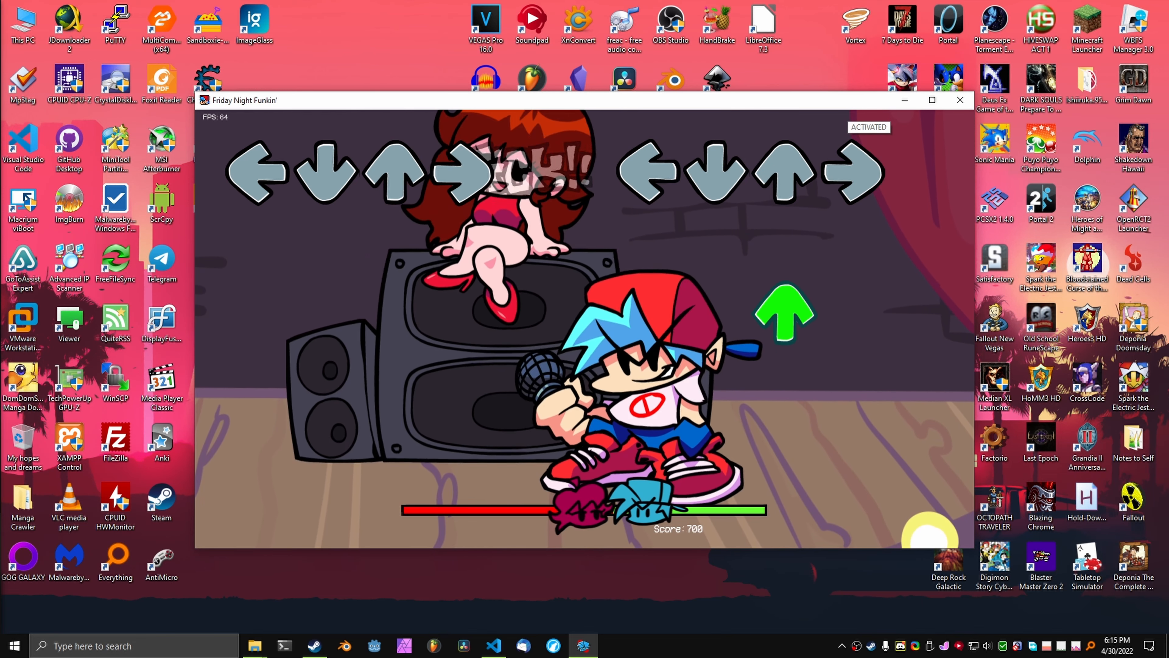
key(left)
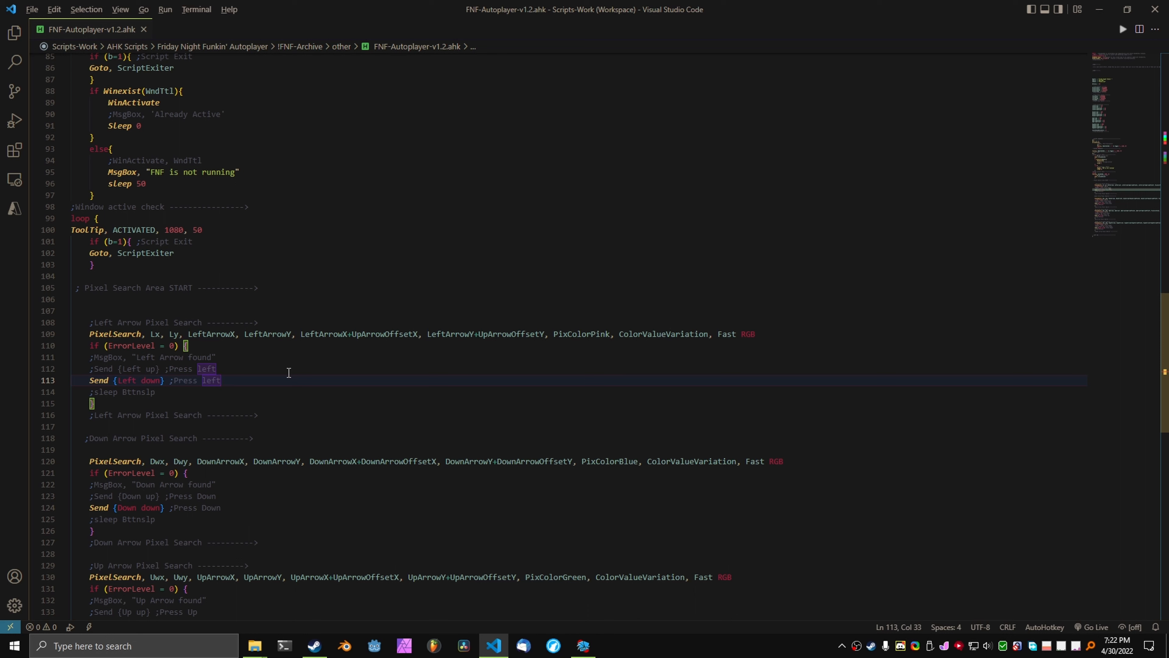
click(253, 438)
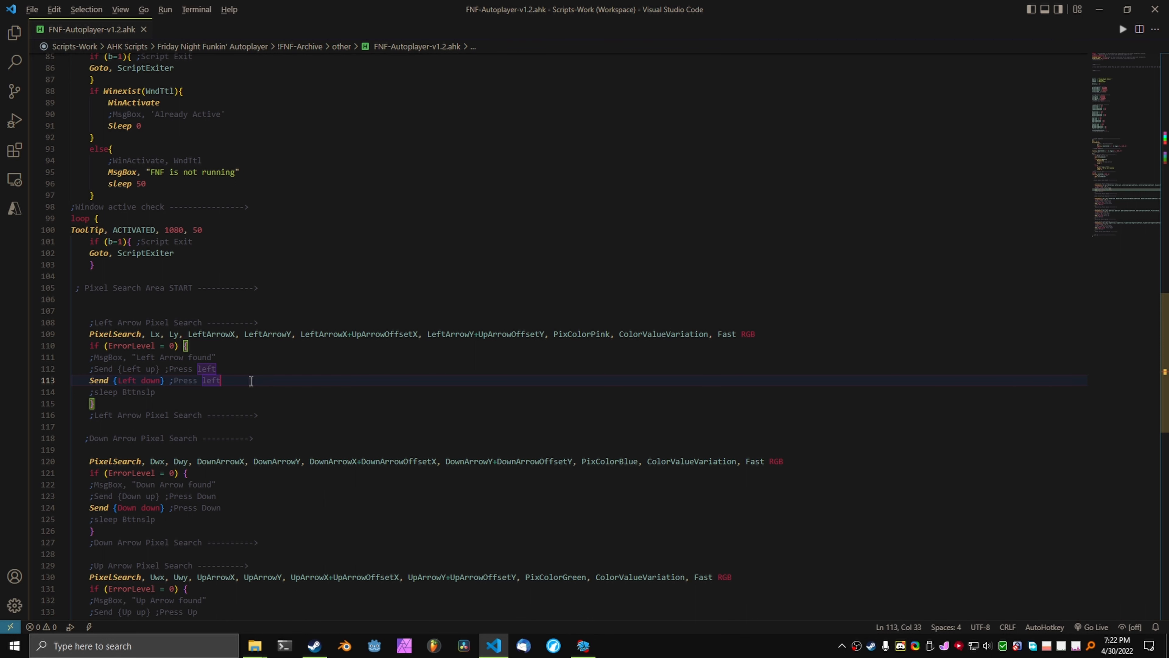
scroll(down, 3)
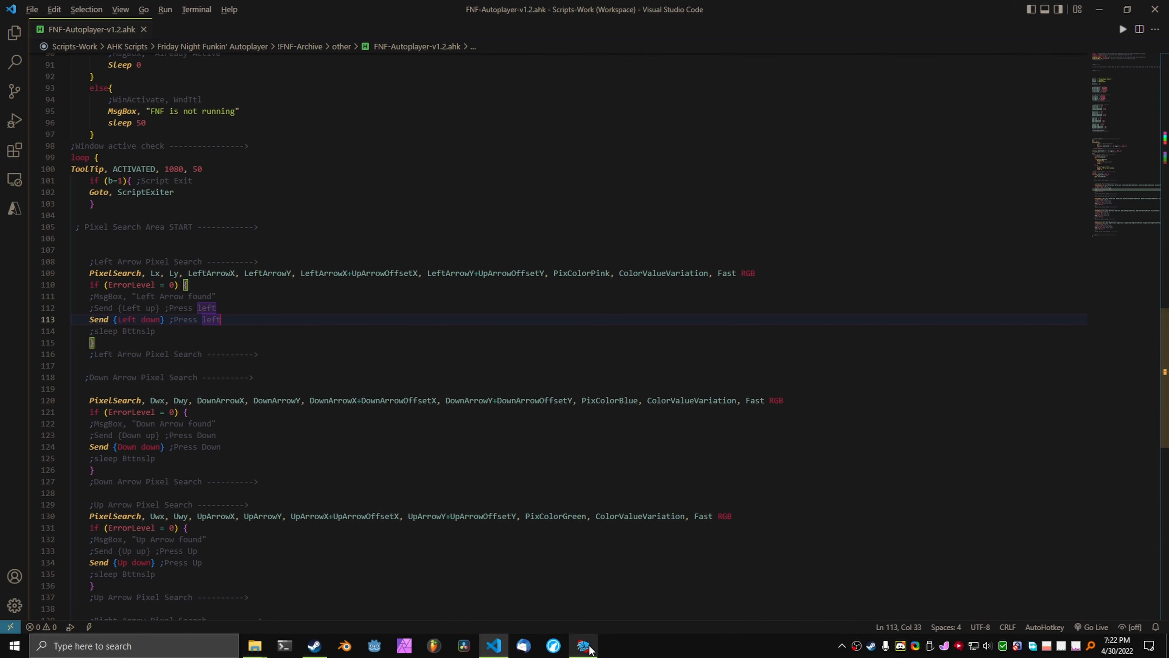
- Refocus the game window so the v1.2 script plays on until the game-over retry screen
click(584, 646)
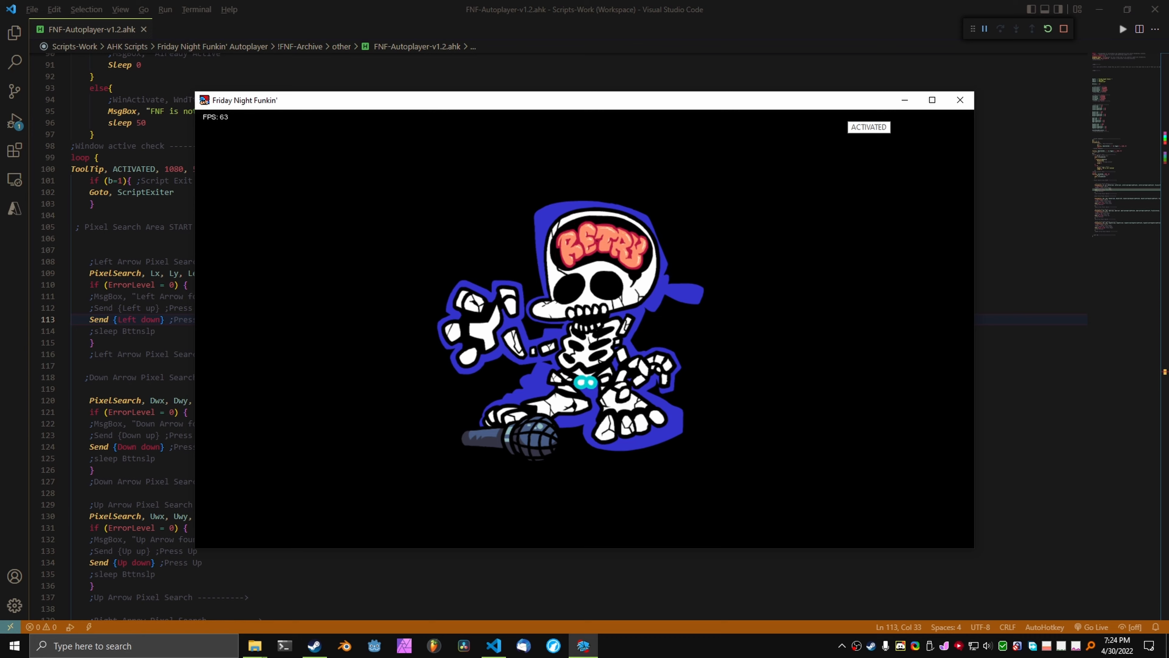
key(f7)
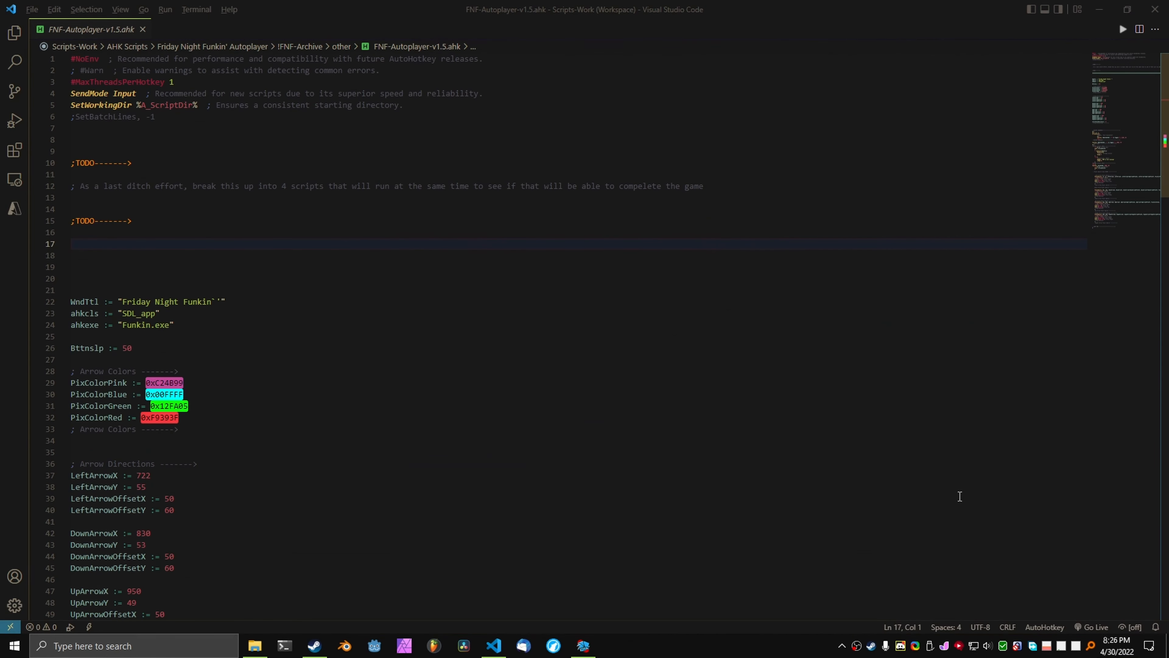
mouse_move(412, 390)
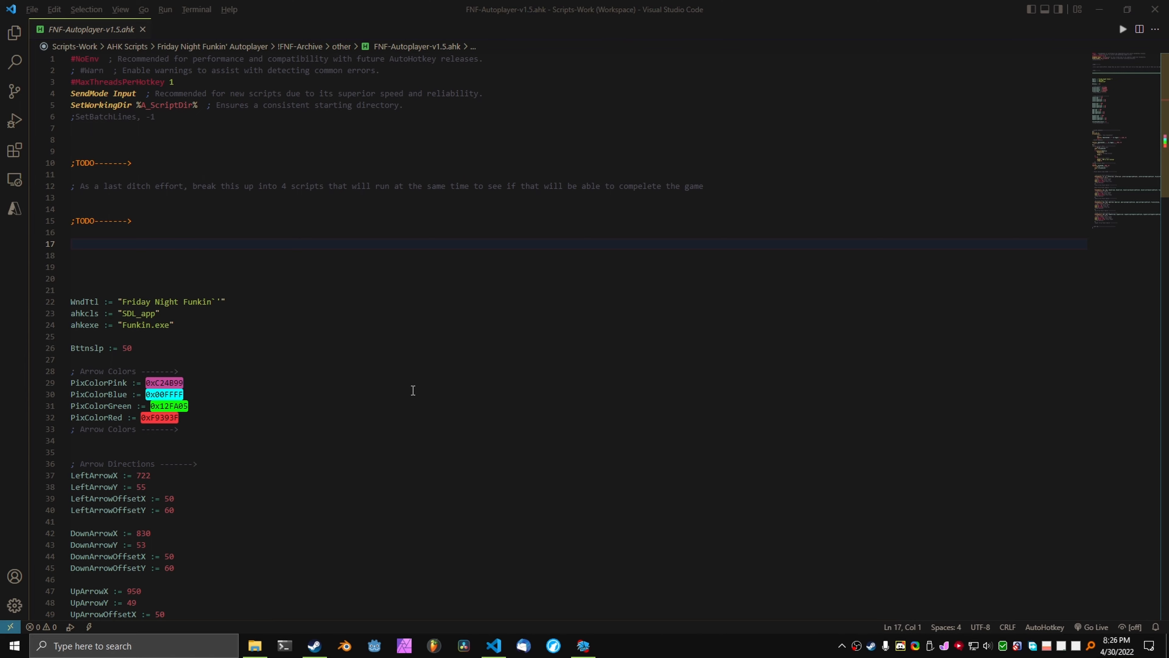
scroll(down, 3)
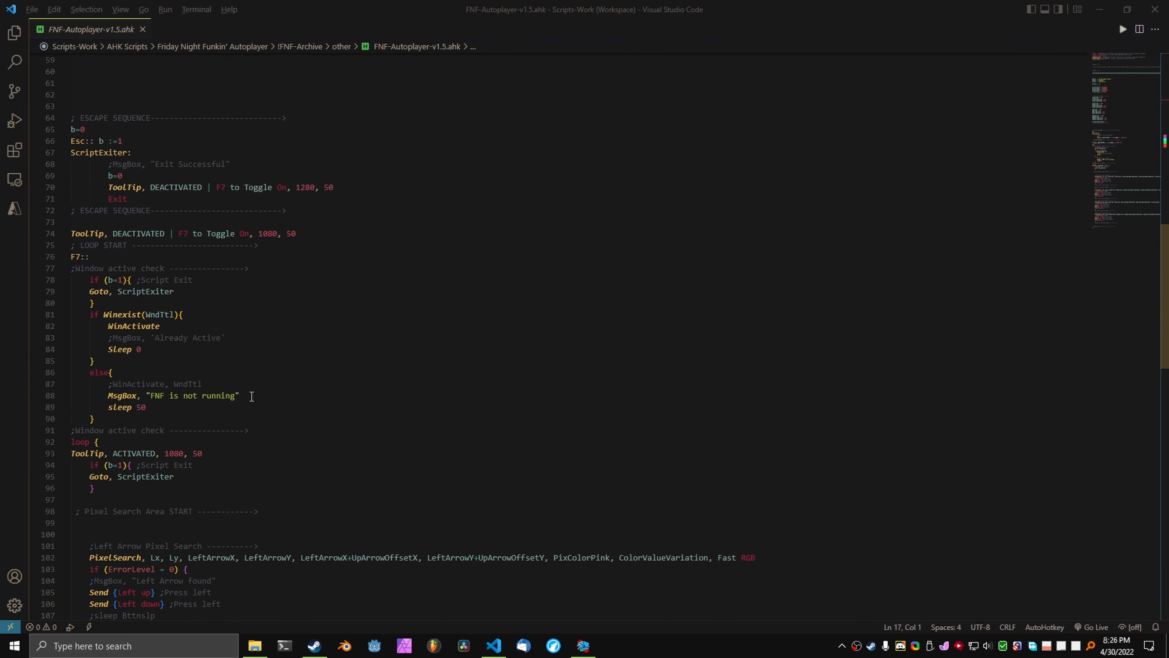
scroll(down, 3)
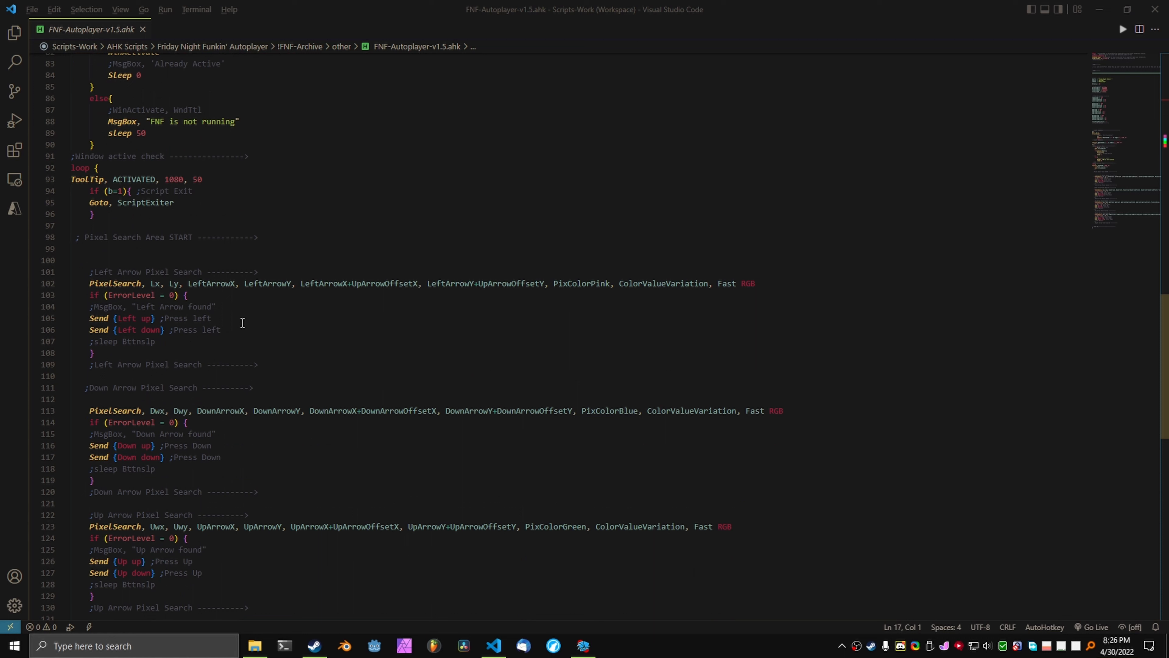
mouse_move(217, 309)
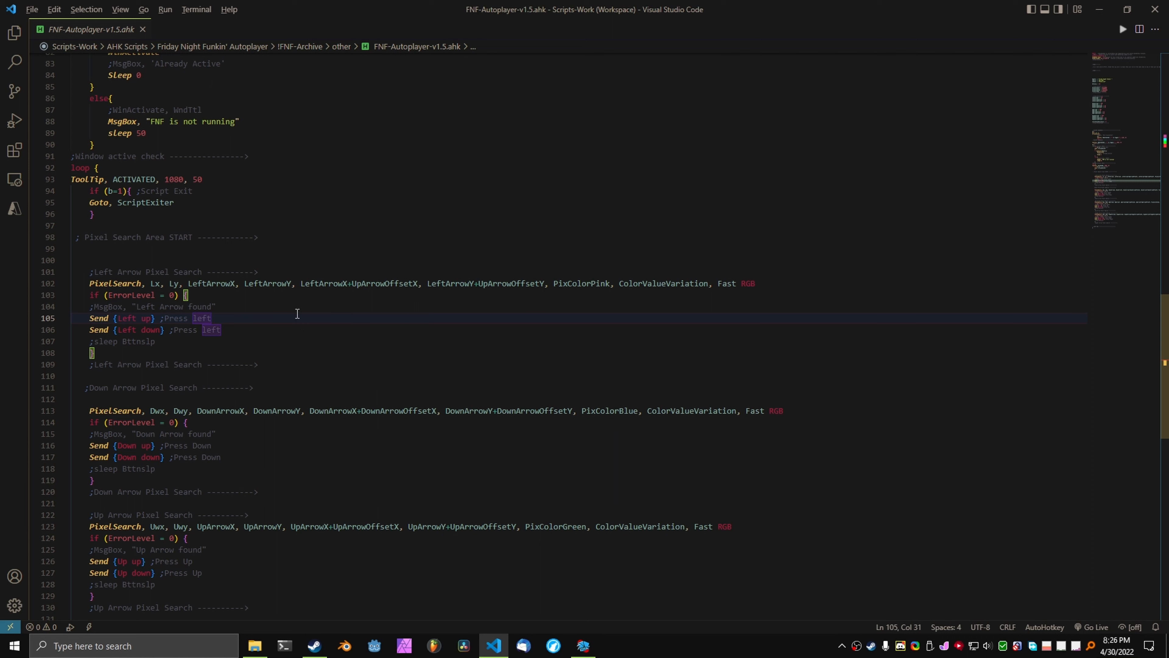
click(227, 330)
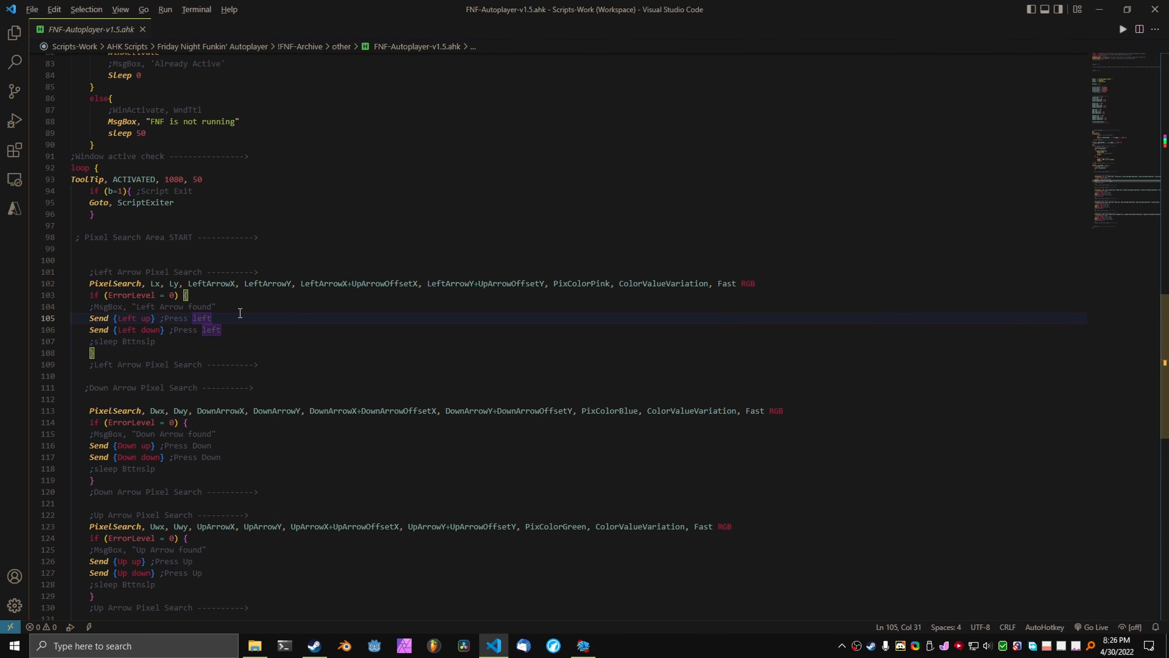
click(285, 329)
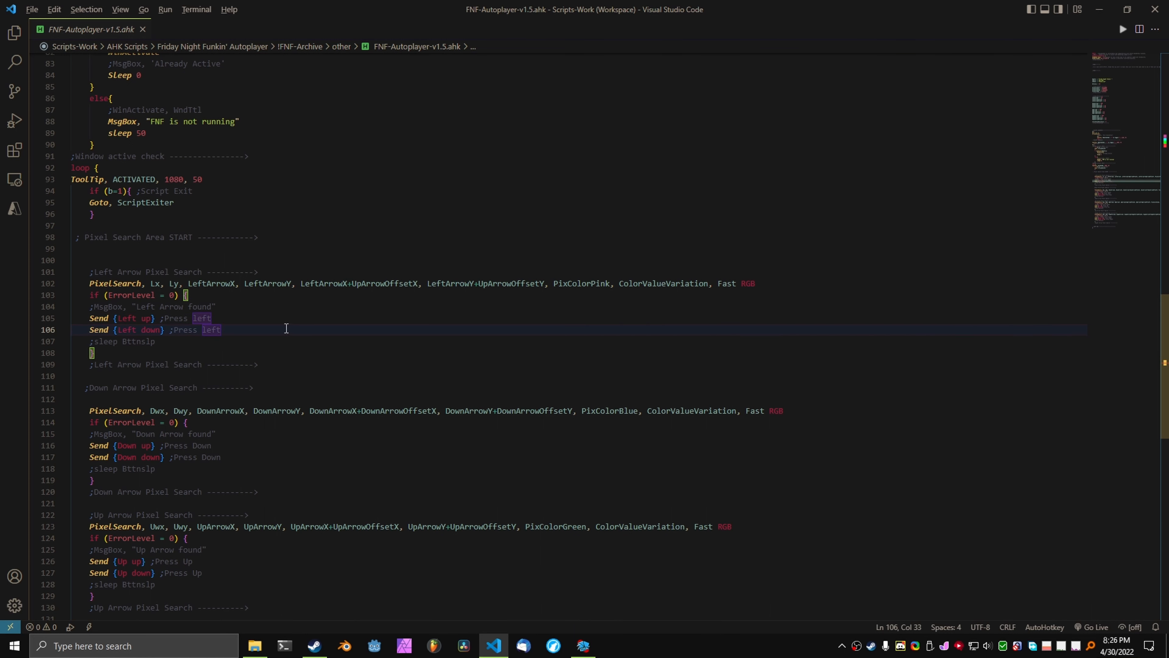
mouse_move(177, 342)
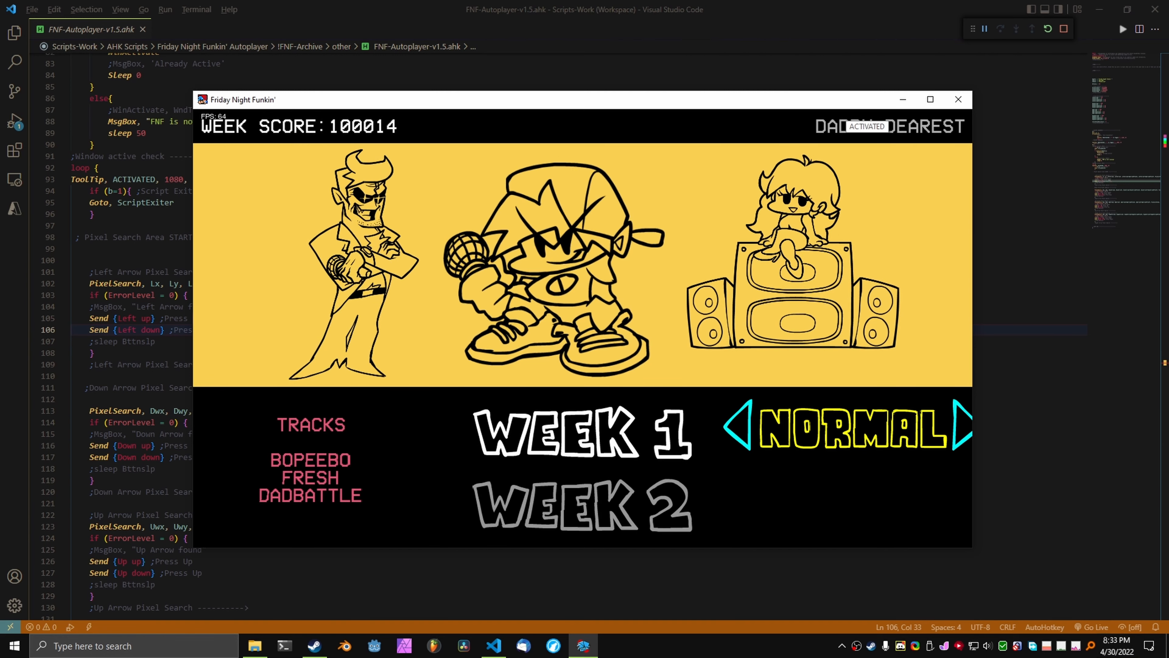
- Switch Week 1's difficulty from Normal to Hard, showing a 91670 week score
click(961, 427)
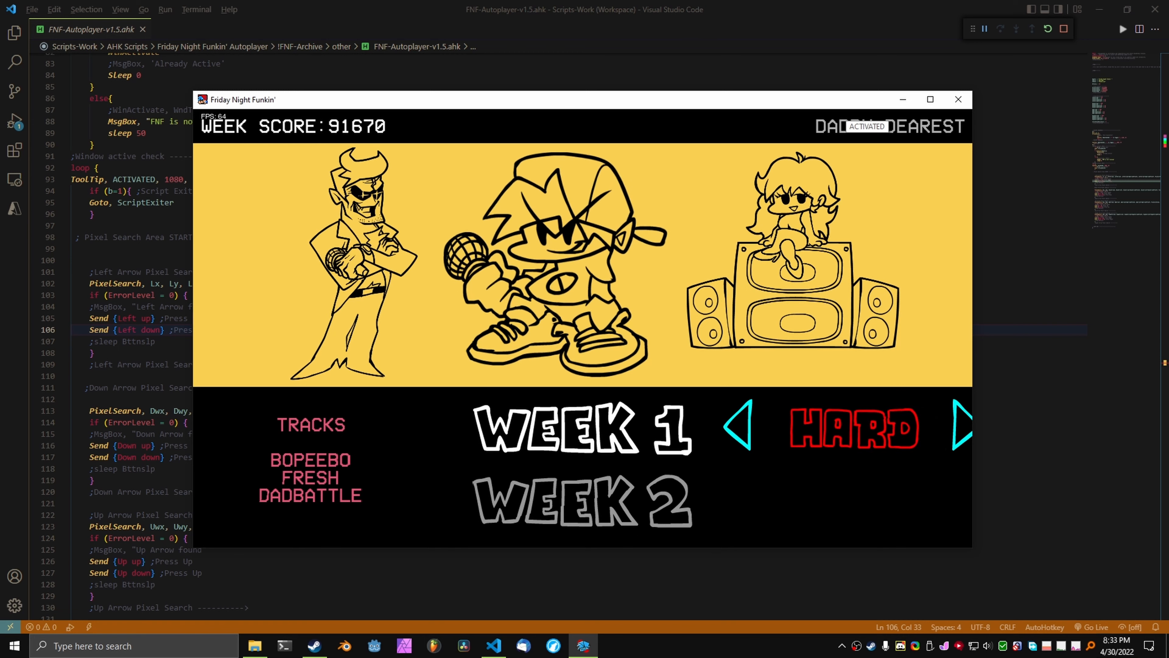